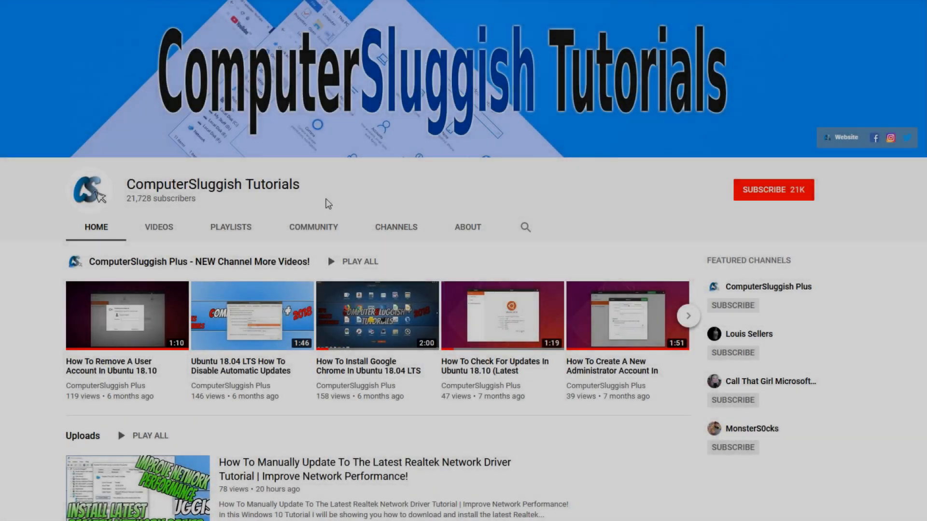
{"action": "mouse_move", "coordinate": [347, 195]}
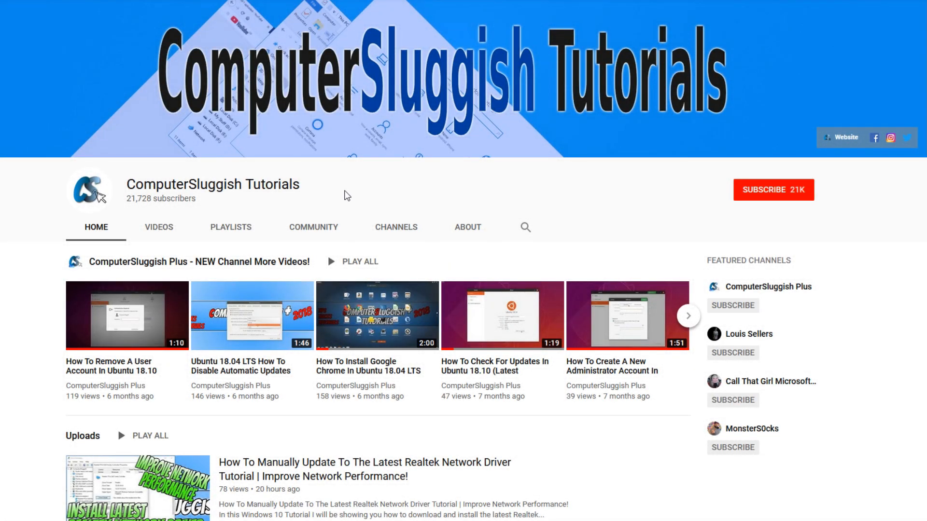
{"action": "mouse_move", "coordinate": [660, 176]}
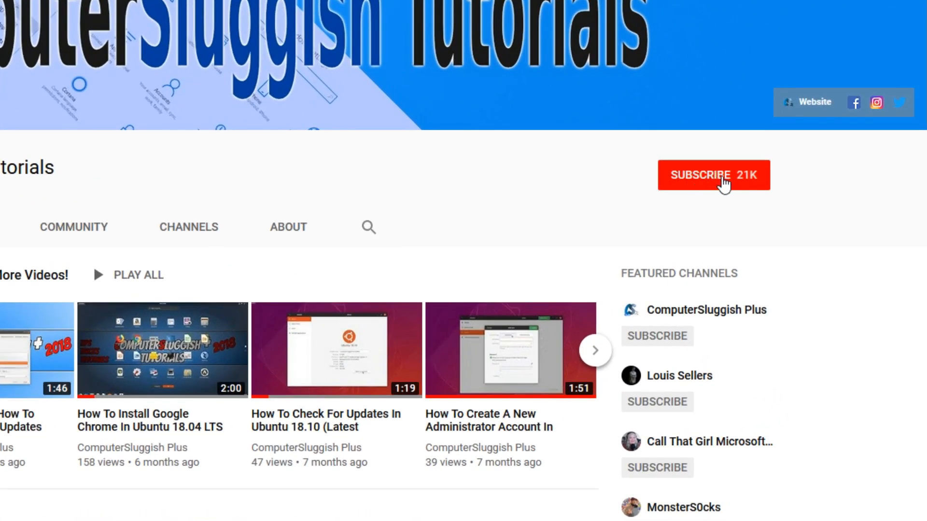
Subscribe to the ComputerSluggish Tutorials channel and turn on its notifications.
{"action": "left_click", "coordinate": [713, 174]}
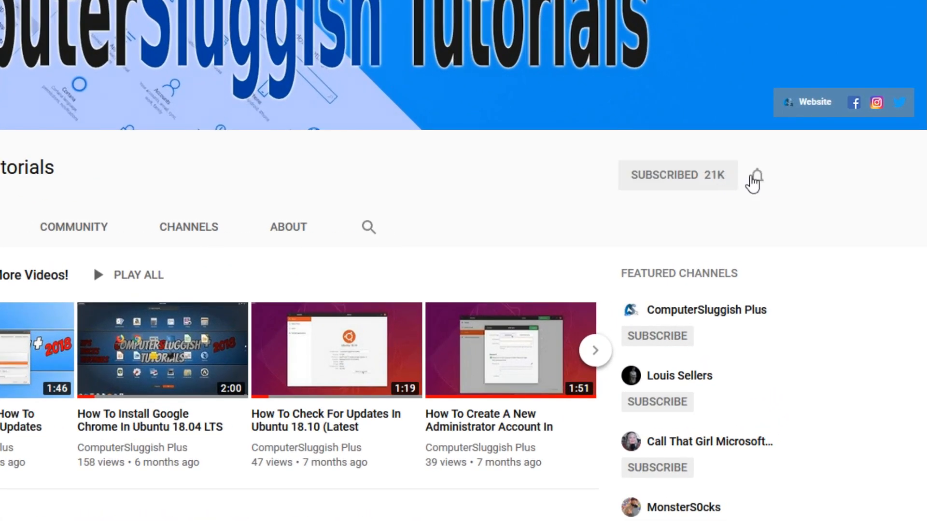
{"action": "left_click", "coordinate": [755, 175]}
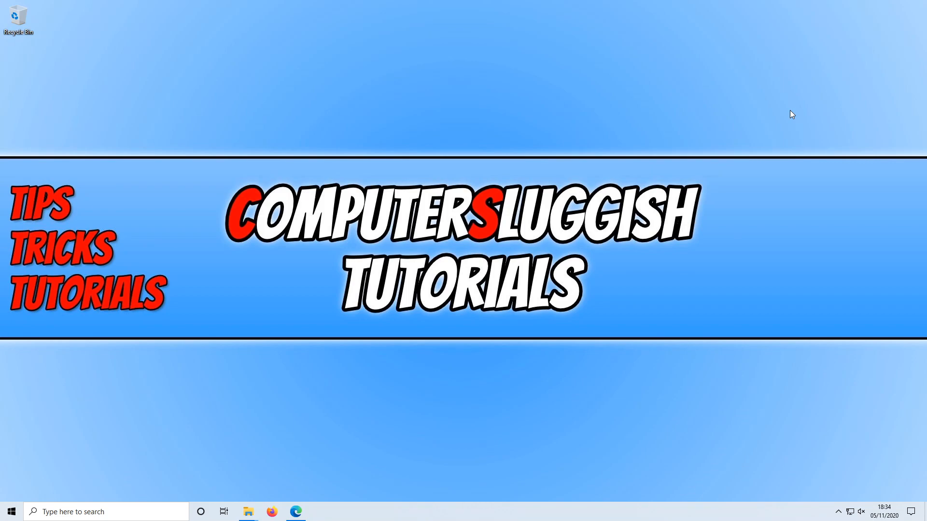
Show the window switcher, where Edge's forum tab appears as a separate entry.
{"action": "key", "text": "alt+tab"}
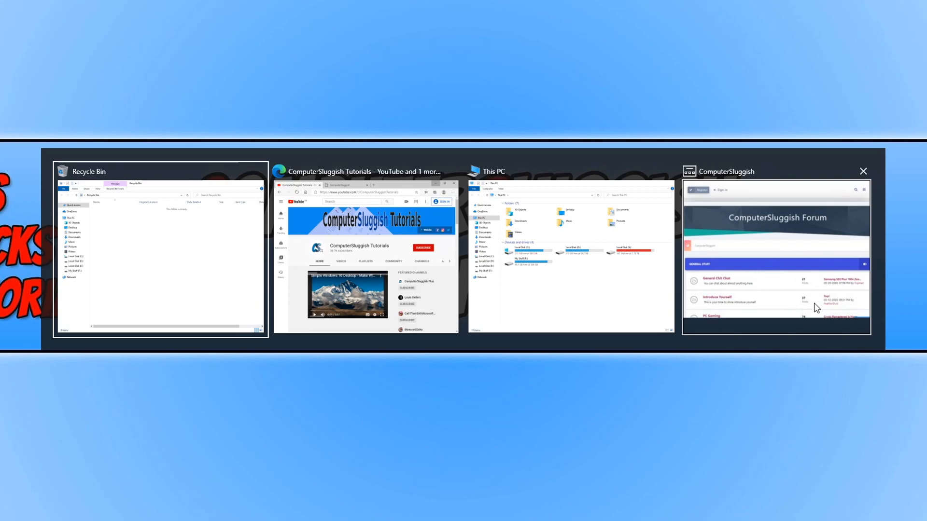
{"action": "mouse_move", "coordinate": [826, 317]}
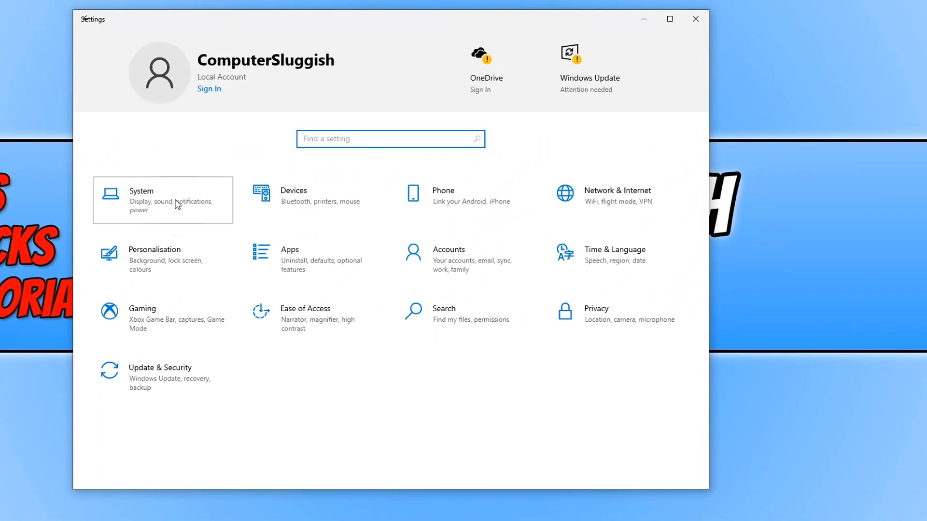
Go to the System category's Multi-tasking page in Settings.
{"action": "left_click", "coordinate": [163, 200]}
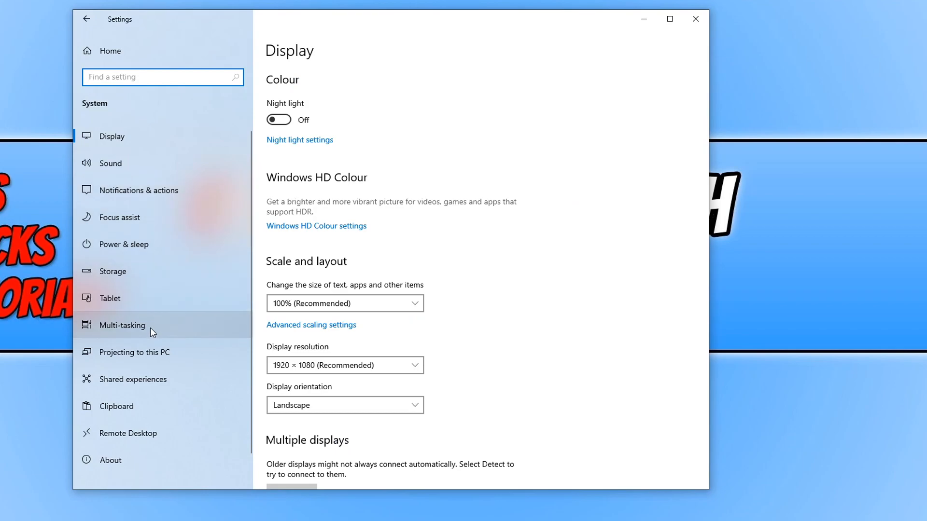
{"action": "left_click", "coordinate": [122, 325]}
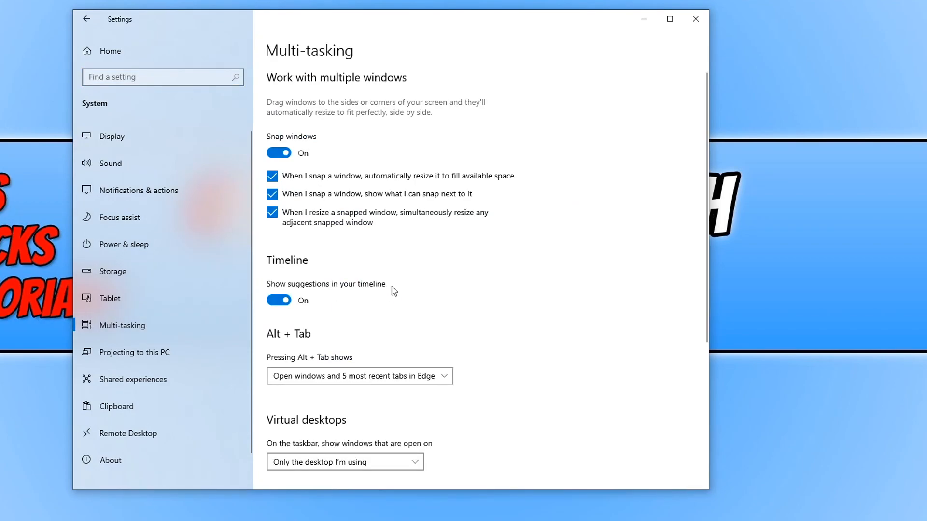
Set 'Pressing Alt + Tab shows' to 'Open windows only'.
{"action": "scroll", "scroll_direction": "down", "scroll_amount": 3}
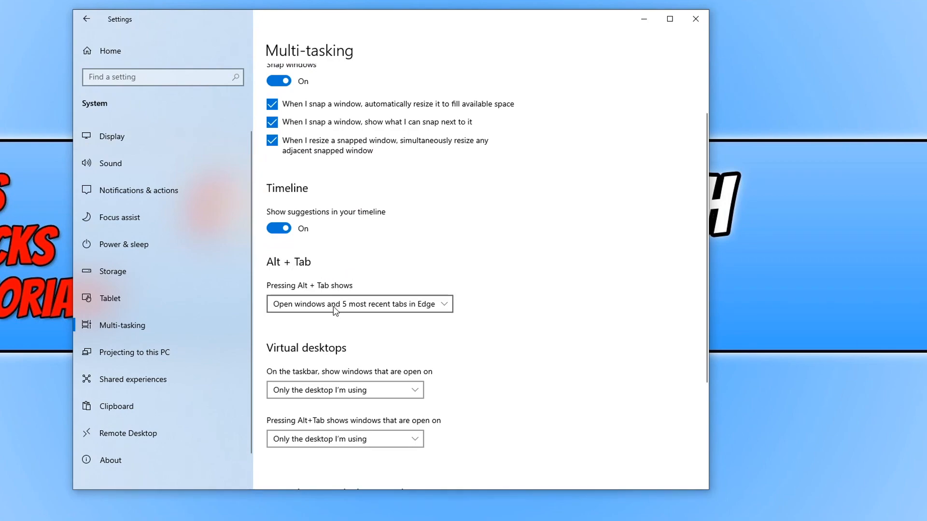
{"action": "left_click", "coordinate": [359, 303]}
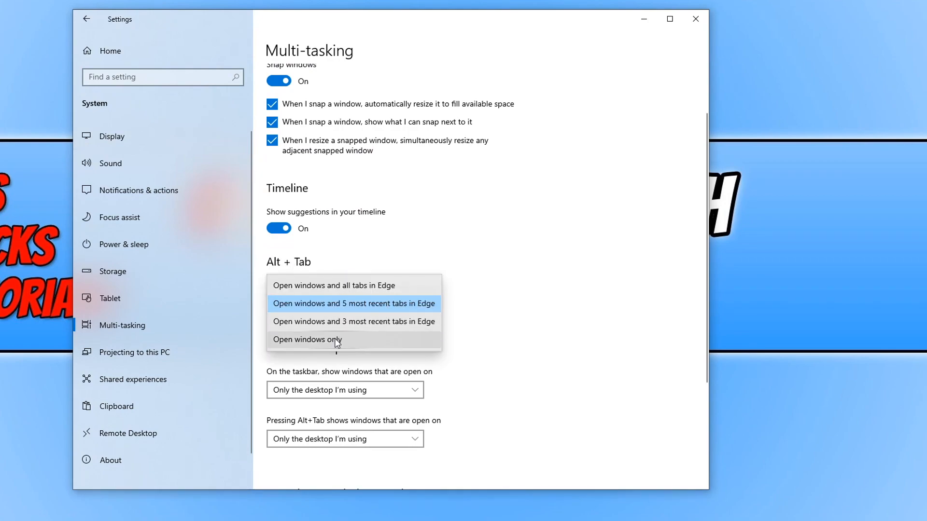
{"action": "mouse_move", "coordinate": [353, 345]}
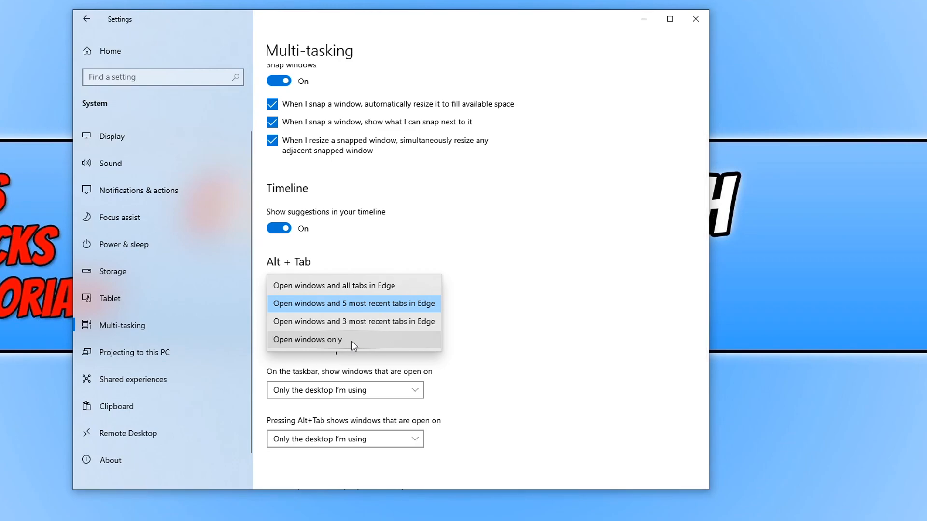
{"action": "left_click", "coordinate": [307, 340]}
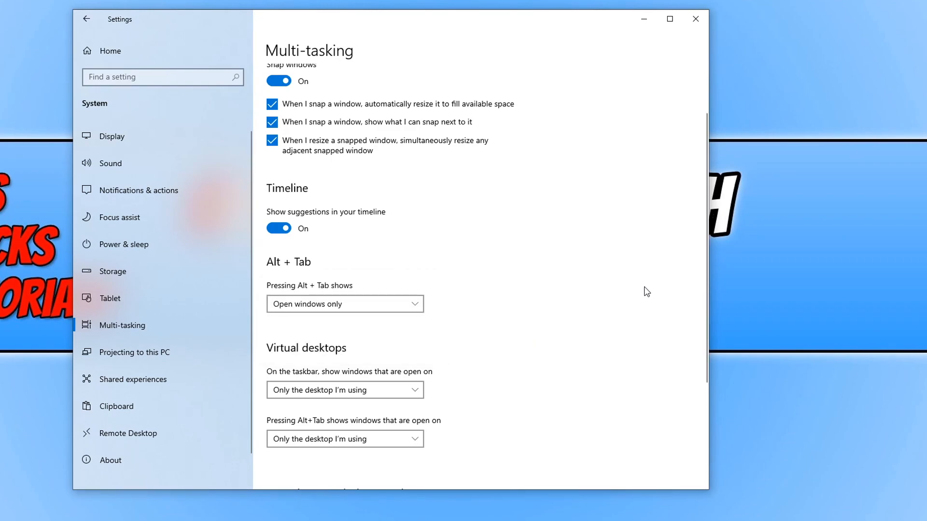
Show the window switcher again to confirm Edge appears as a single window.
{"action": "key", "text": "alt+tab"}
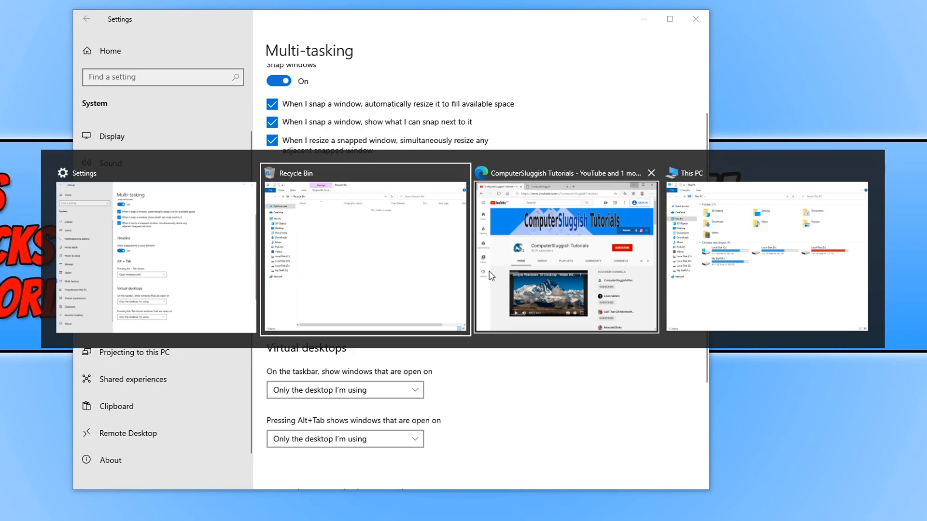
{"action": "mouse_move", "coordinate": [544, 272]}
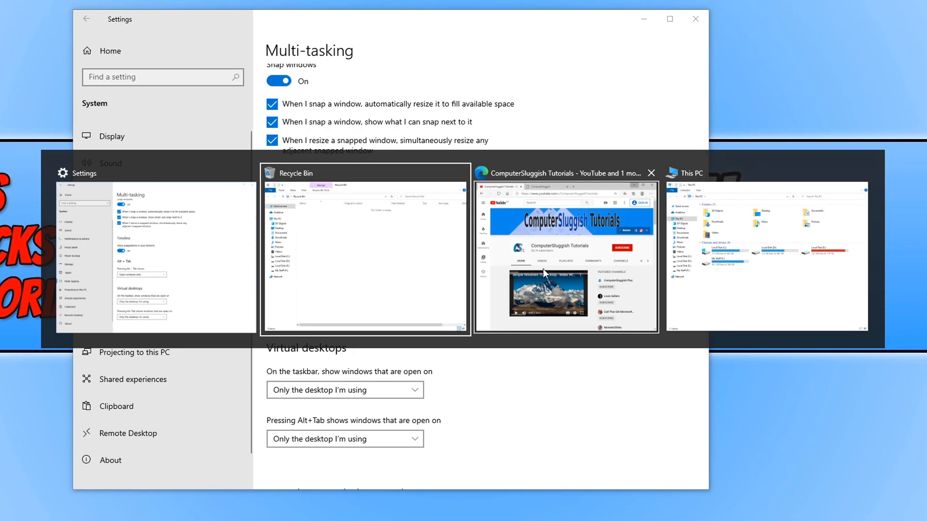